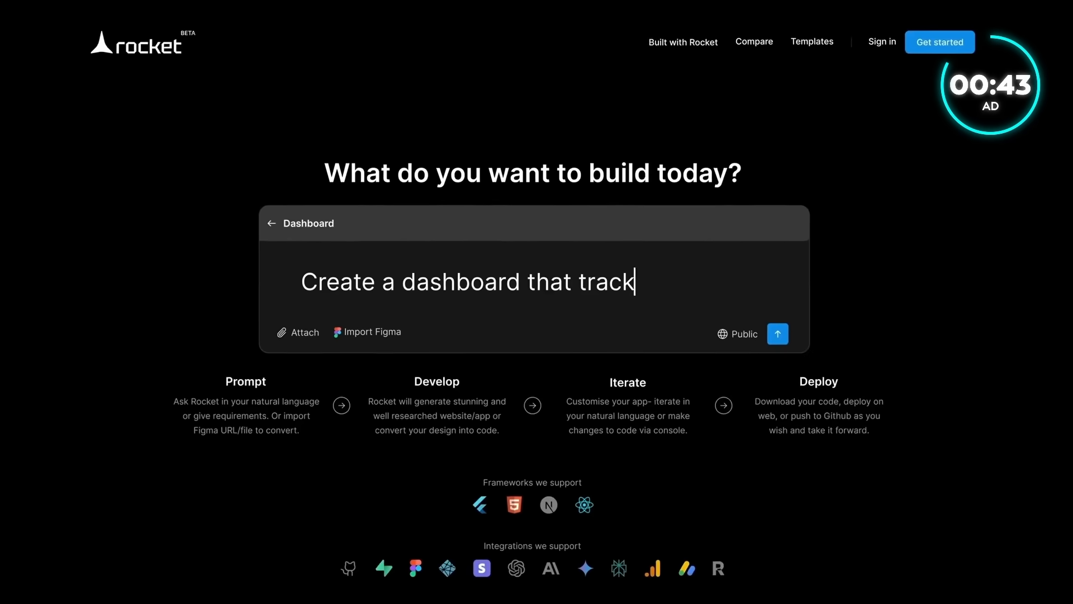
Step: Request 'Build a dashboard with login and filters' in the prompt box and submit it to generate the app
{"action": "left_click", "coordinate": [777, 334]}
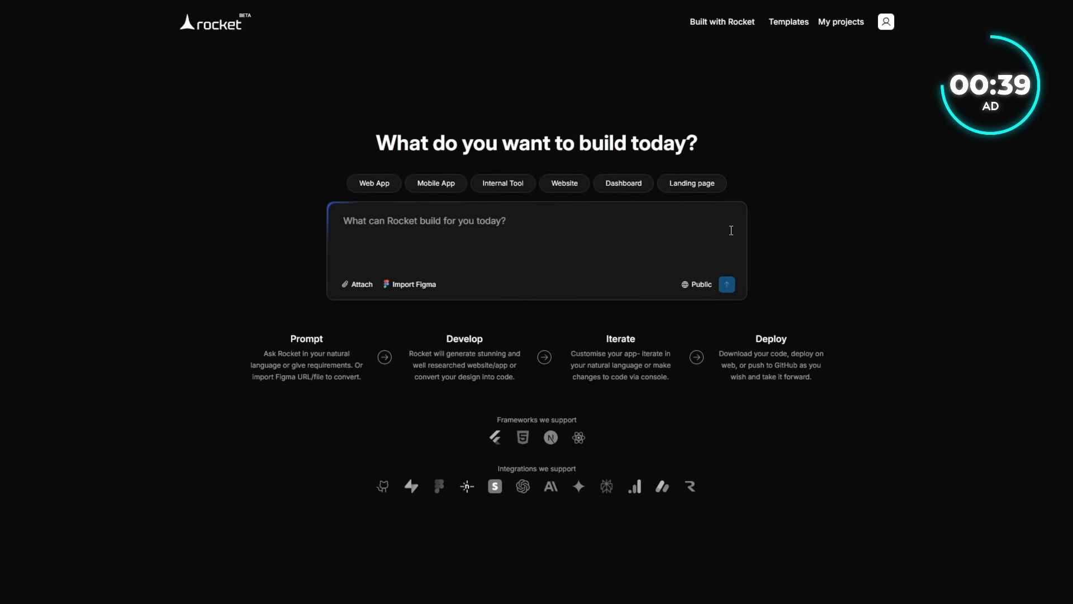
{"action": "type", "text": "Make me a modern landing page for a new"}
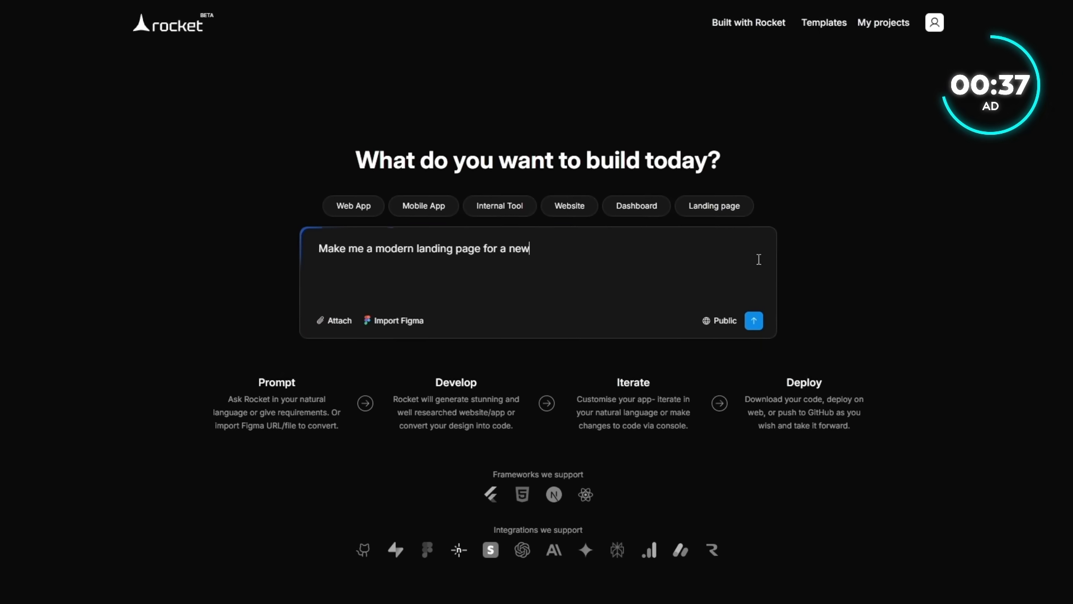
{"action": "type", "text": "Build a dashboard with login and filters"}
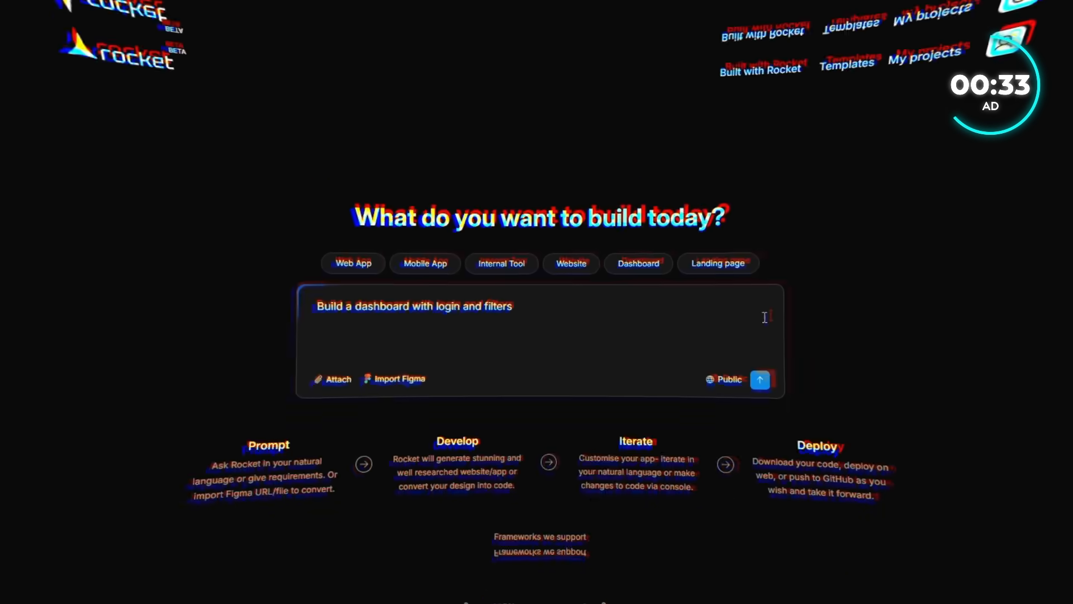
{"action": "left_click", "coordinate": [759, 379]}
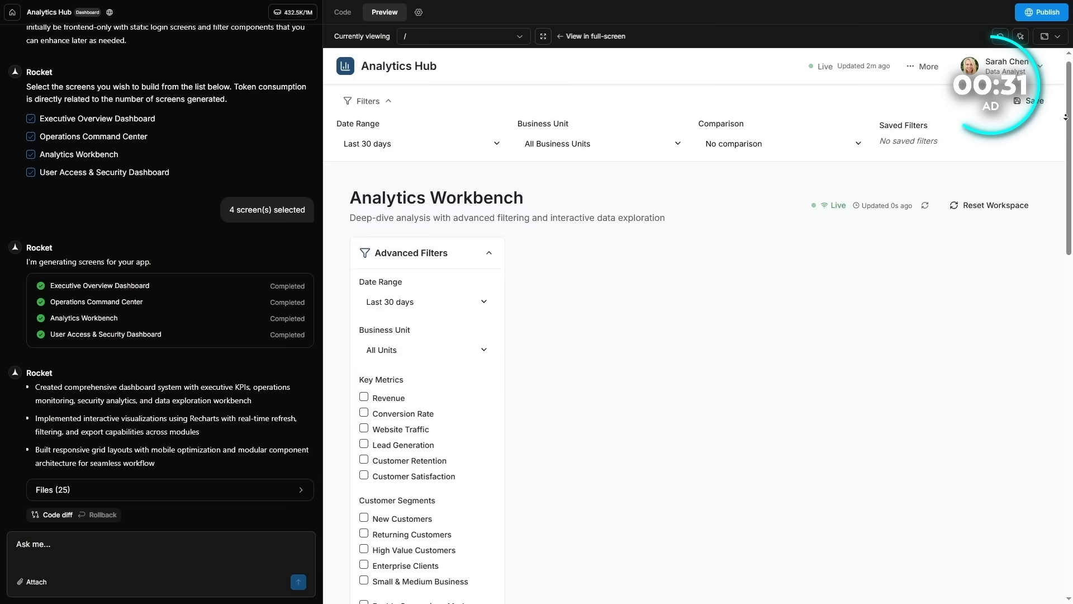
Step: Scroll the preview past Advanced Filters to the Data Visualization chart and note iterating by asking for changes
{"action": "scroll", "scroll_direction": "down", "scroll_amount": 3}
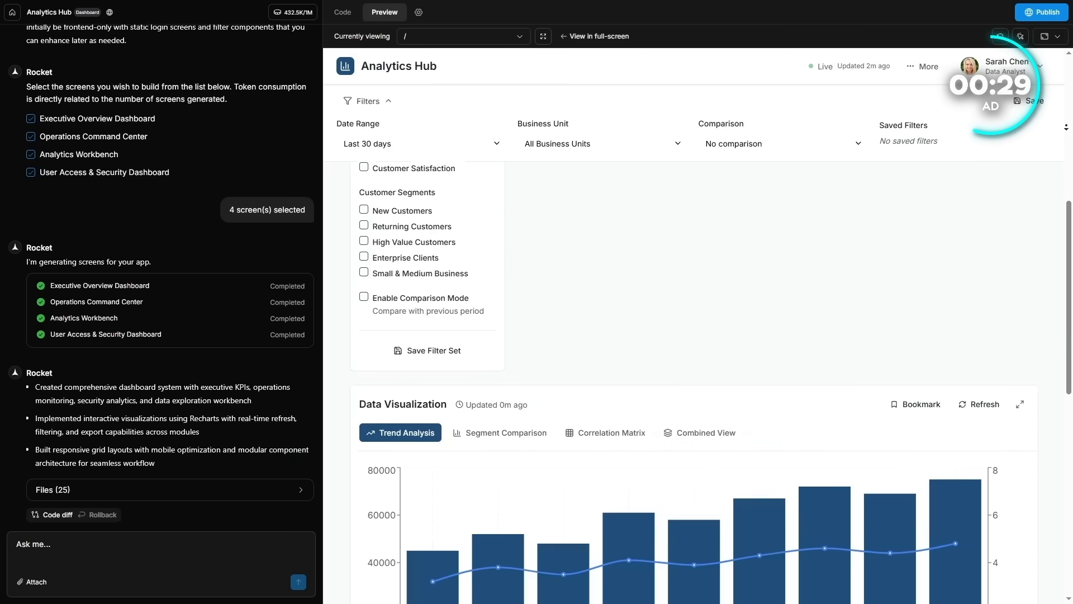
{"action": "type", "text": "You can iterate naturally by asking for chan"}
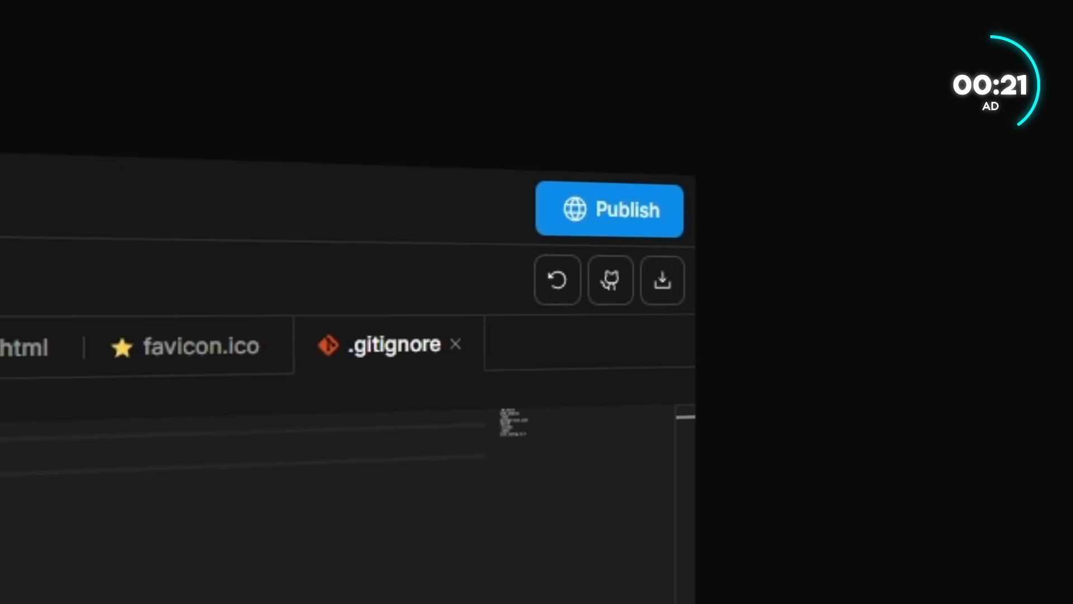
{"action": "mouse_move", "coordinate": [568, 339]}
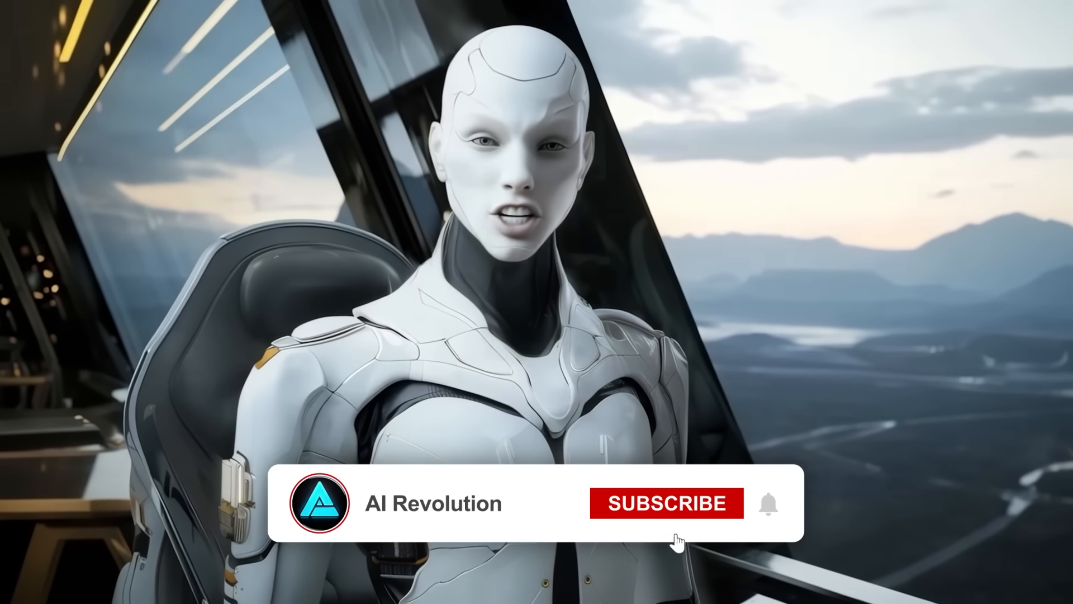
Step: Reapply the dark-mode code changes across the five changed files in the Codex panel
{"action": "left_click", "coordinate": [667, 503]}
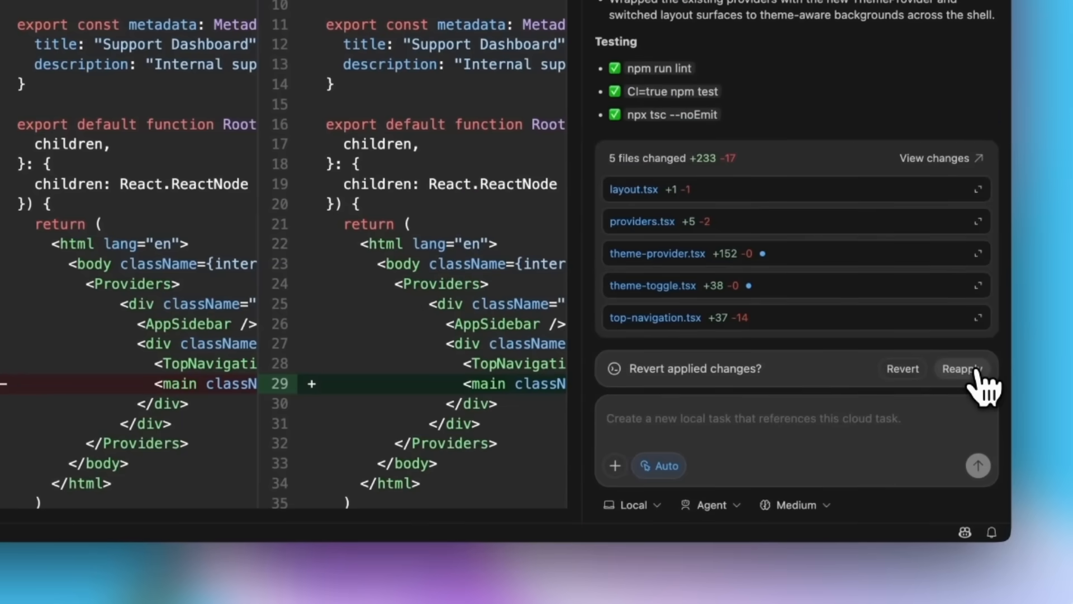
{"action": "left_click", "coordinate": [962, 368]}
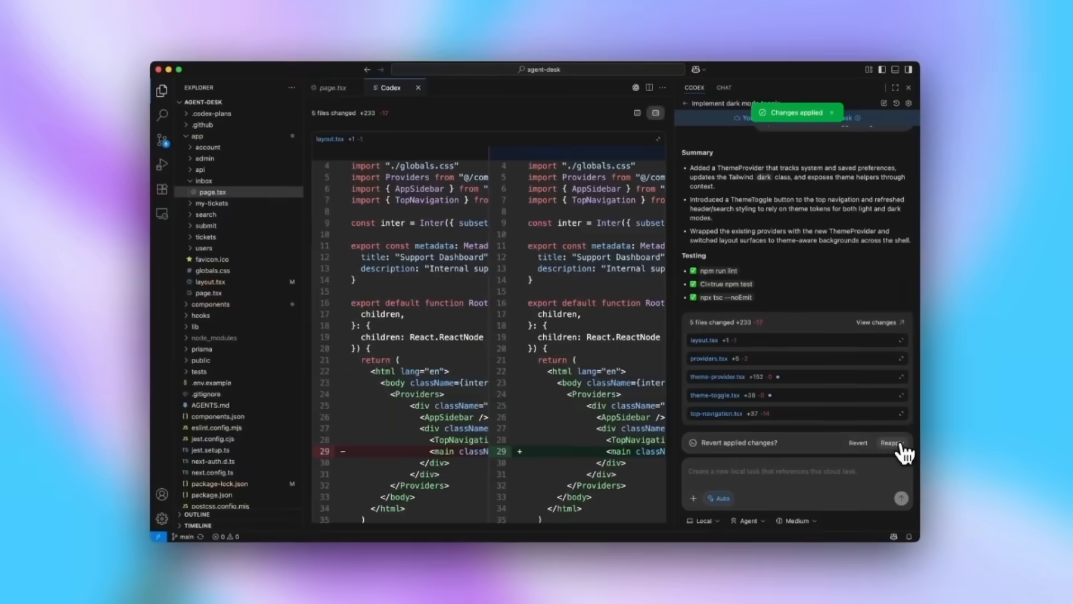